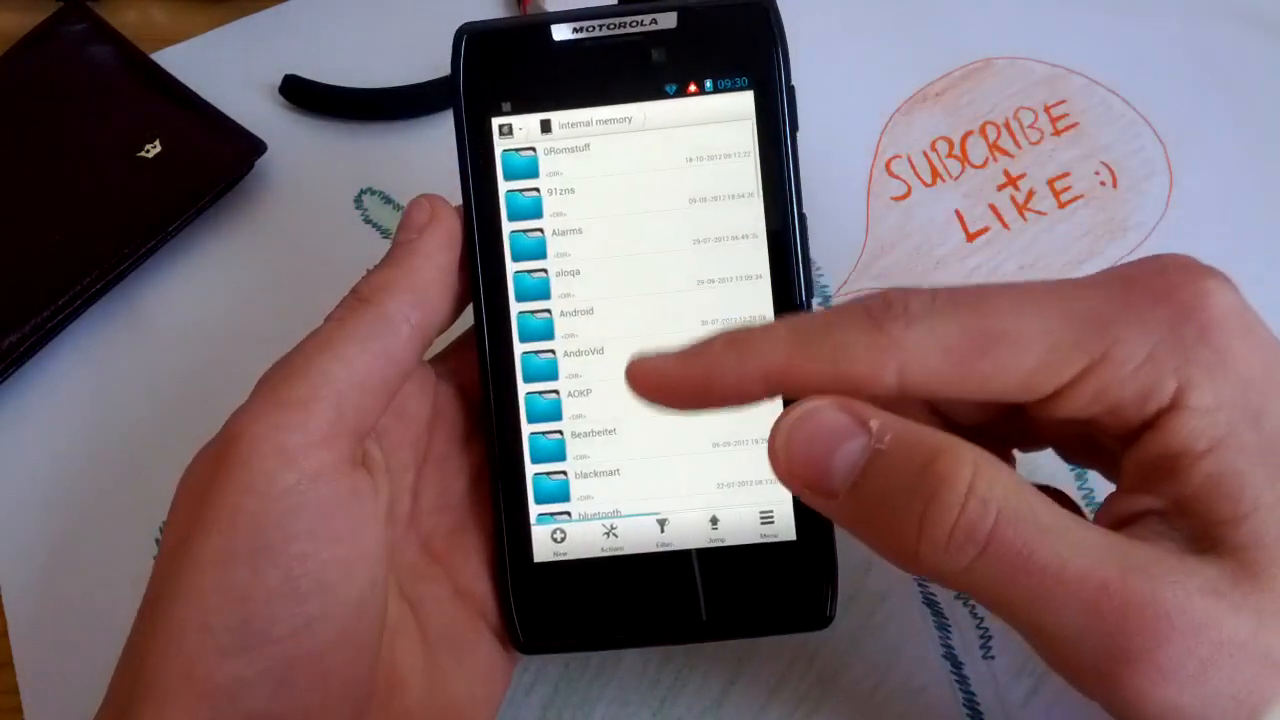
Step: Allow the Superuser Request for Safestrap with Remember checked and install the recovery
scroll(down, 3)
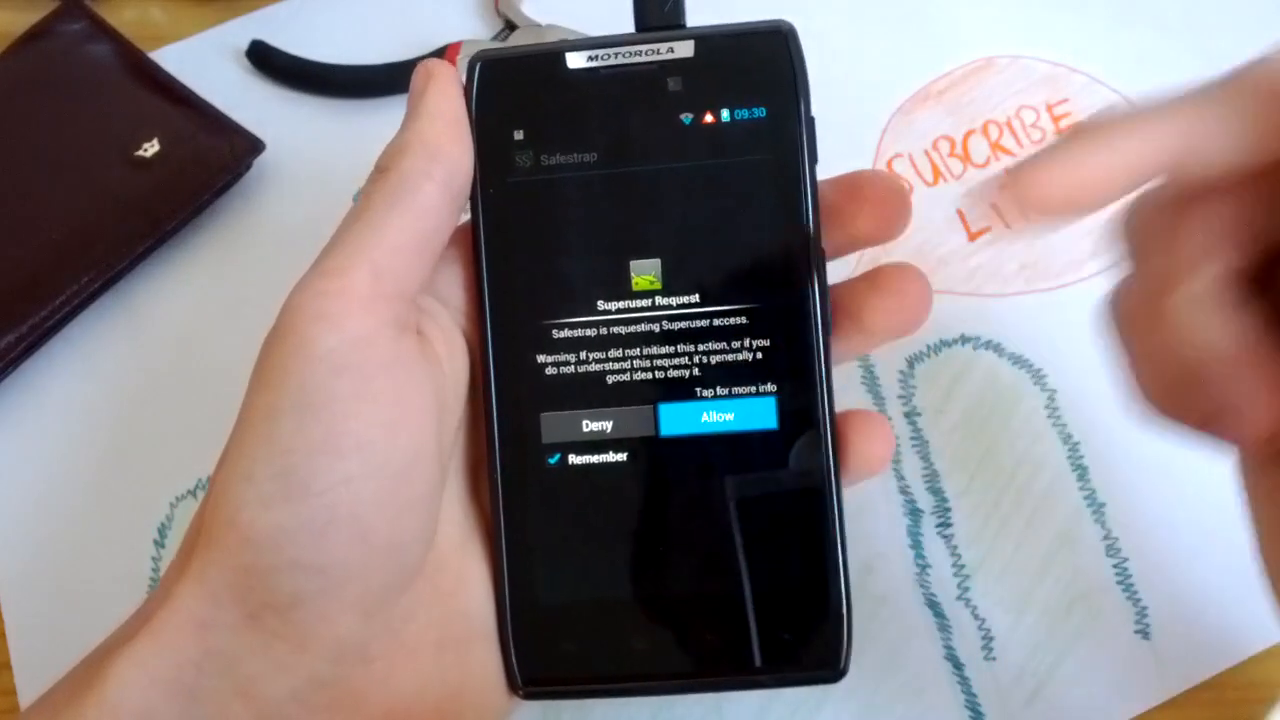
click(716, 416)
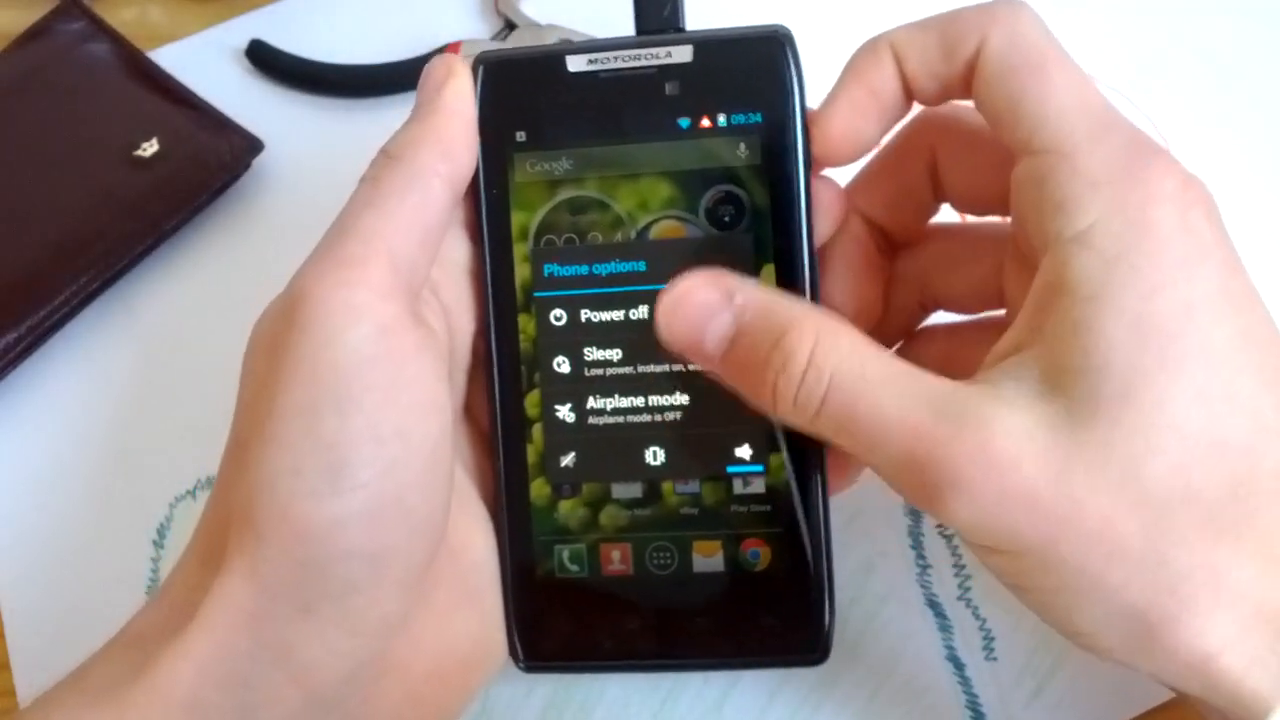
Step: Choose Power off in Phone options so the phone begins shutting down
click(610, 316)
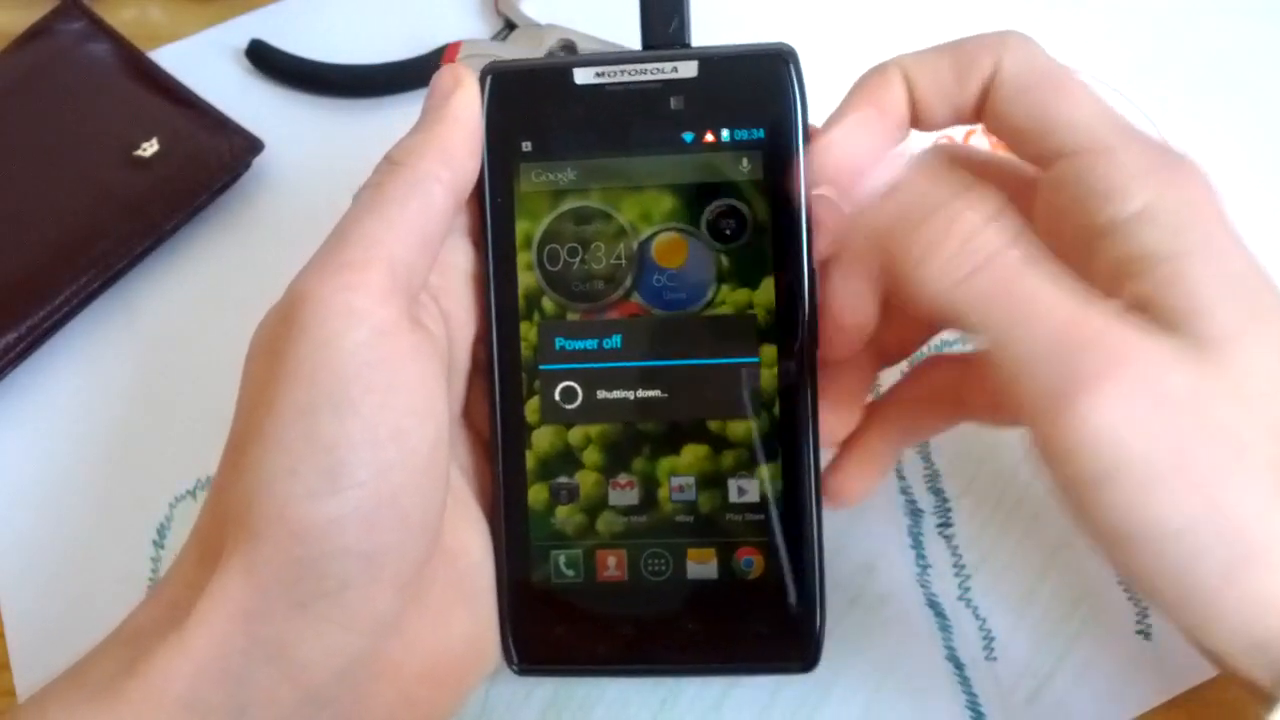